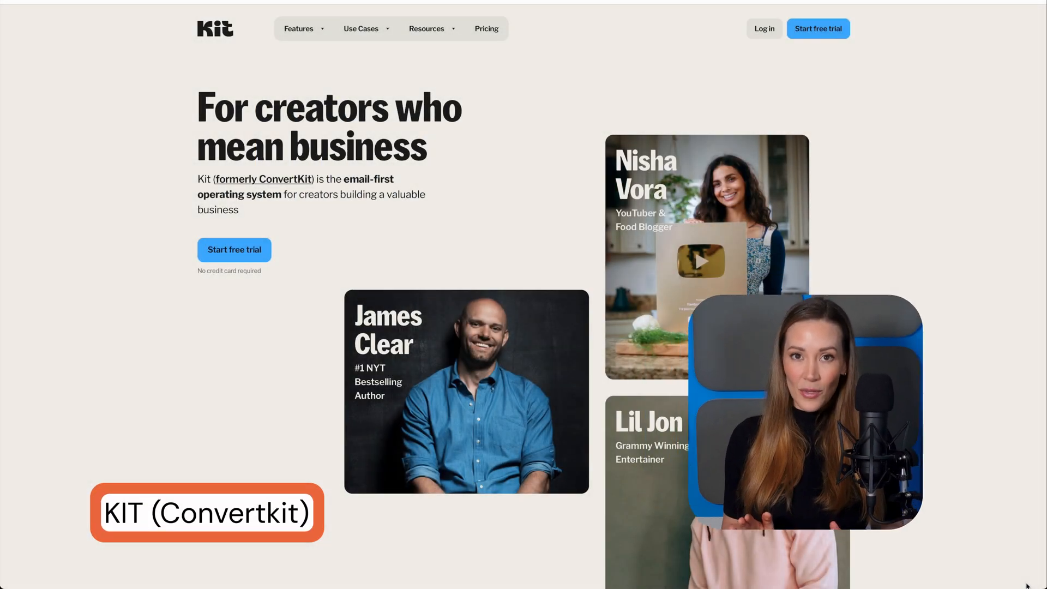
Step: Review the paid newsletter's confirmation page and receipt email, then publish as Individual
{"action": "scroll", "scroll_direction": "down", "scroll_amount": 3}
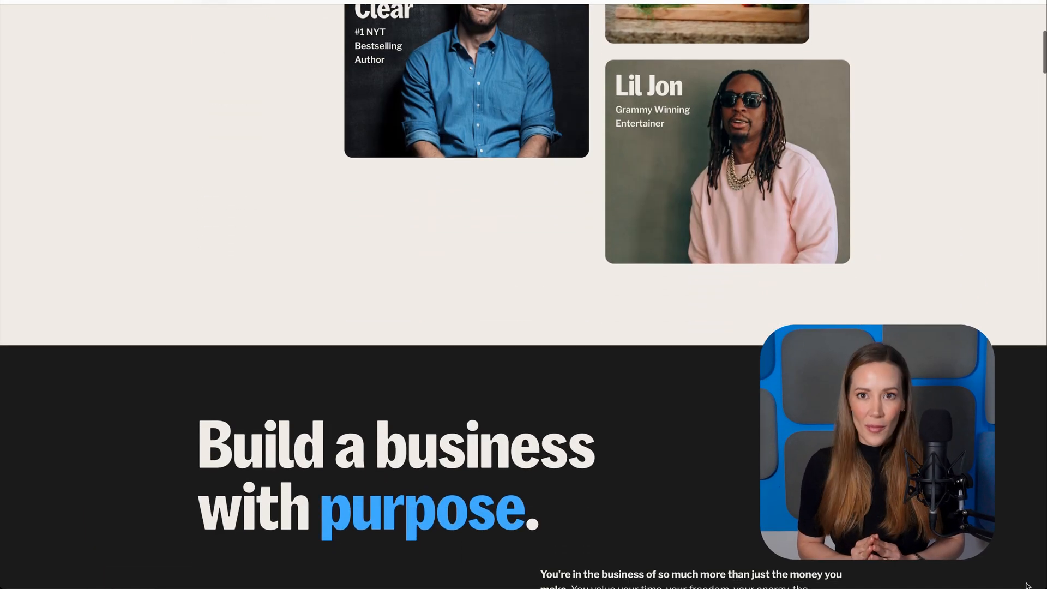
{"action": "scroll", "scroll_direction": "down", "scroll_amount": 3}
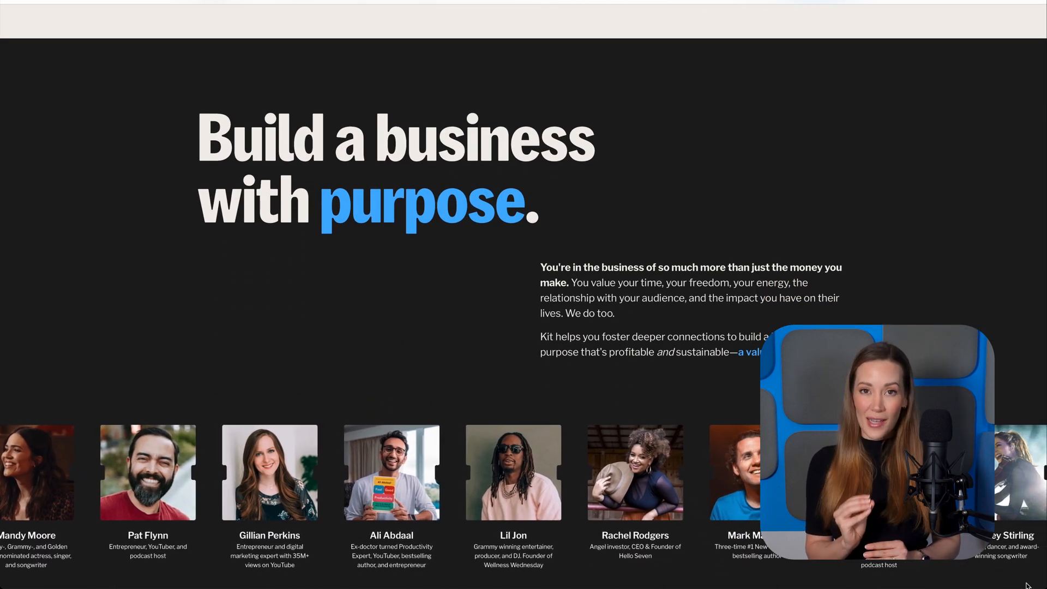
{"action": "scroll", "scroll_direction": "down", "scroll_amount": 3}
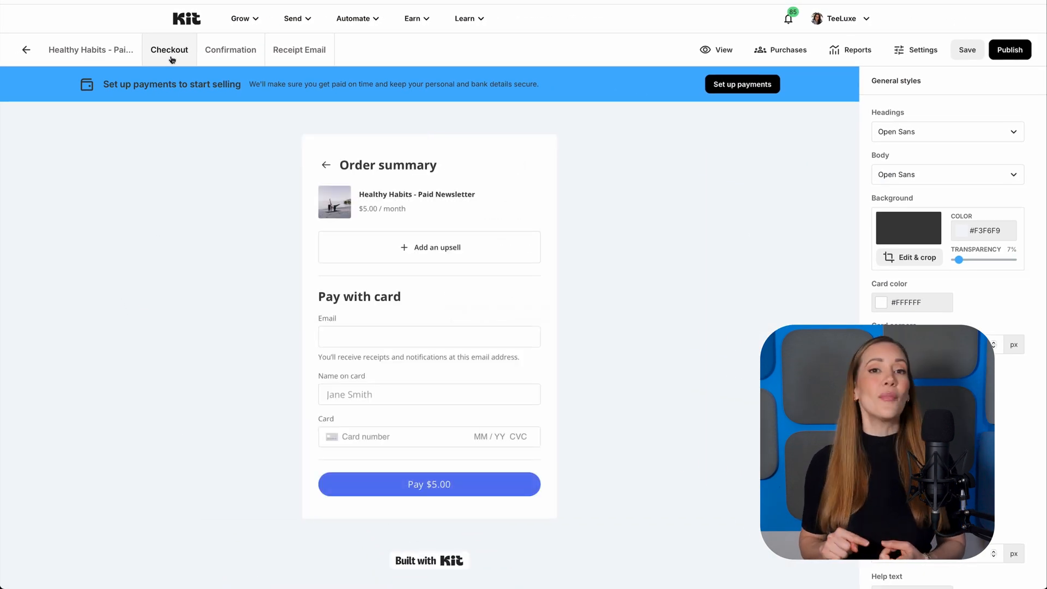
{"action": "left_click", "coordinate": [230, 50]}
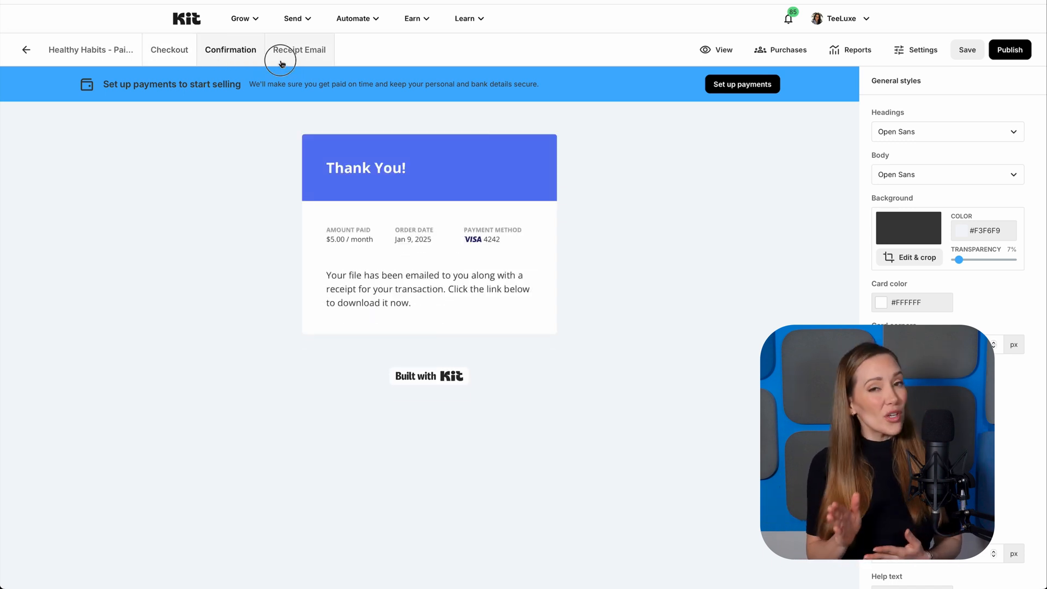
{"action": "left_click", "coordinate": [298, 50]}
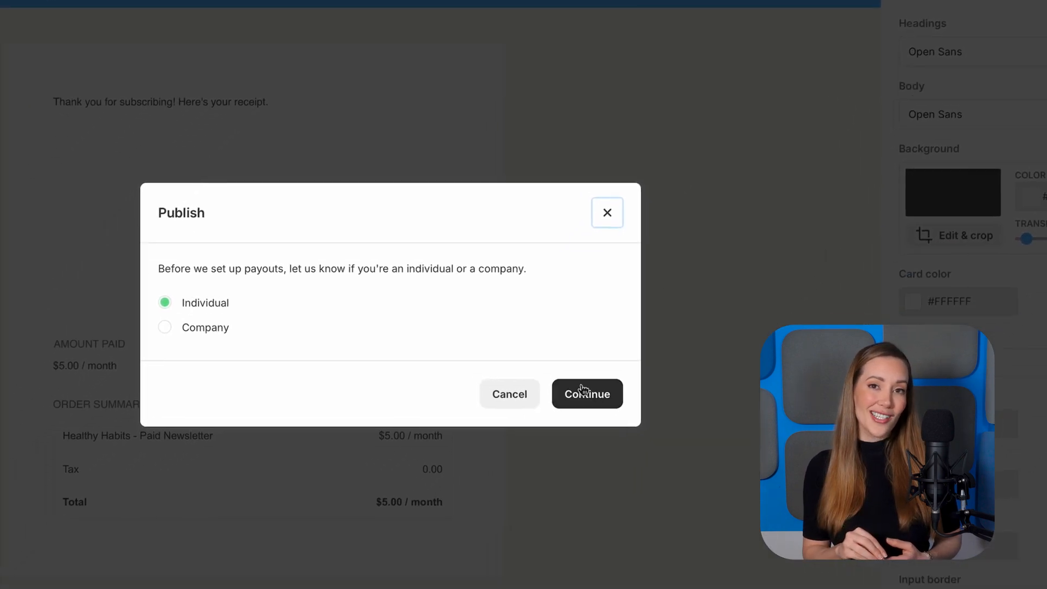
{"action": "left_click", "coordinate": [586, 393]}
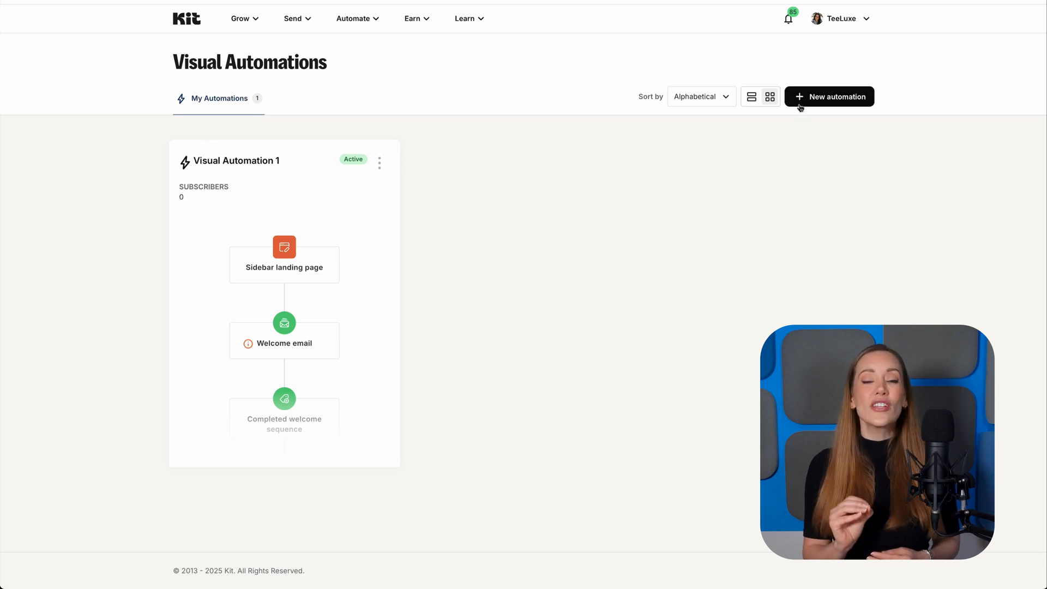
Step: Start a new automation from the Visual Automations list showing Visual Automation 1
{"action": "left_click", "coordinate": [837, 96]}
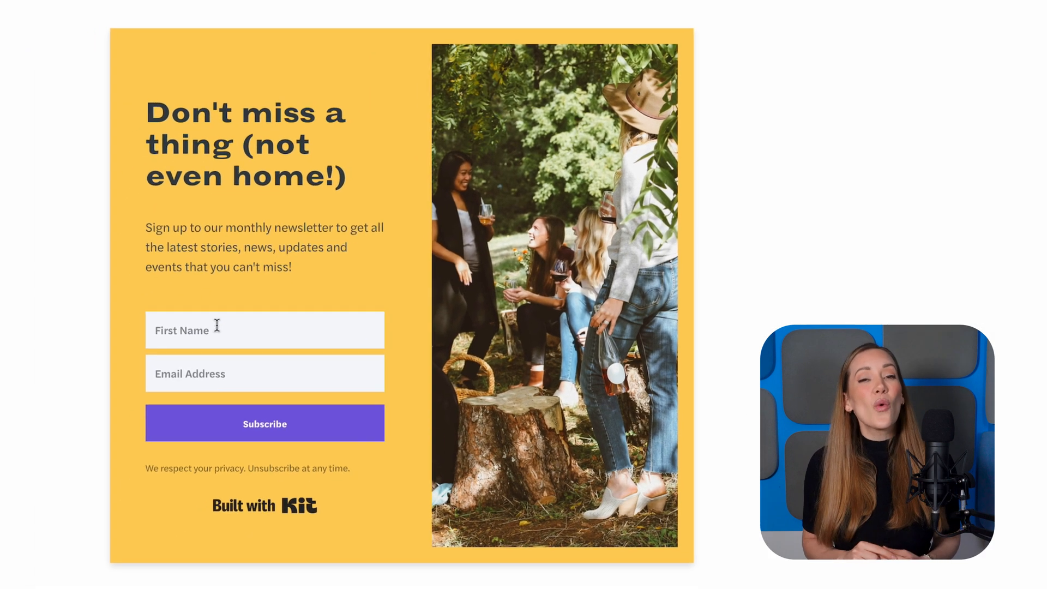
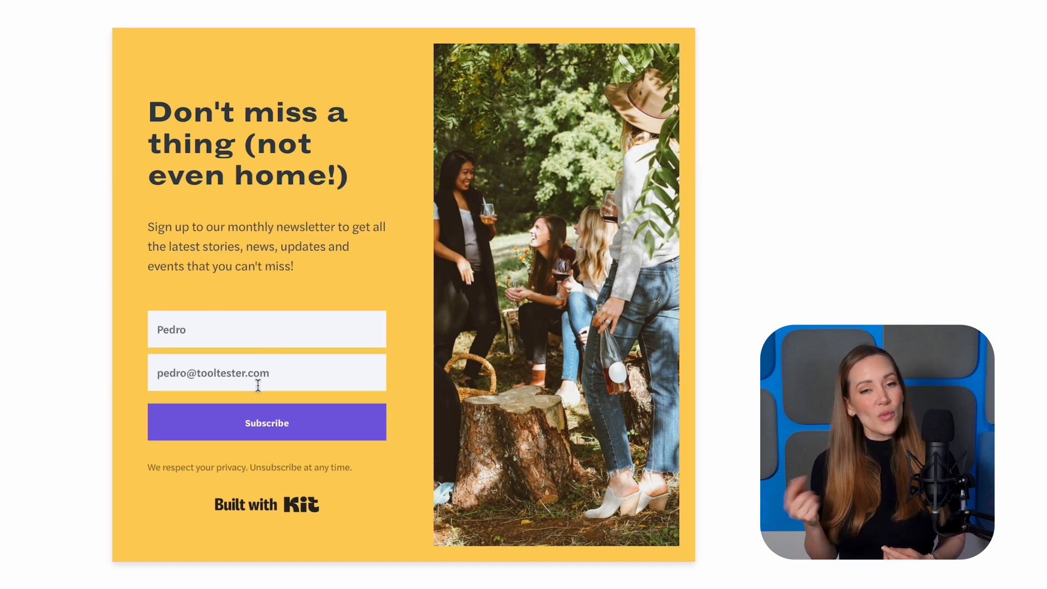
{"action": "left_click", "coordinate": [267, 422]}
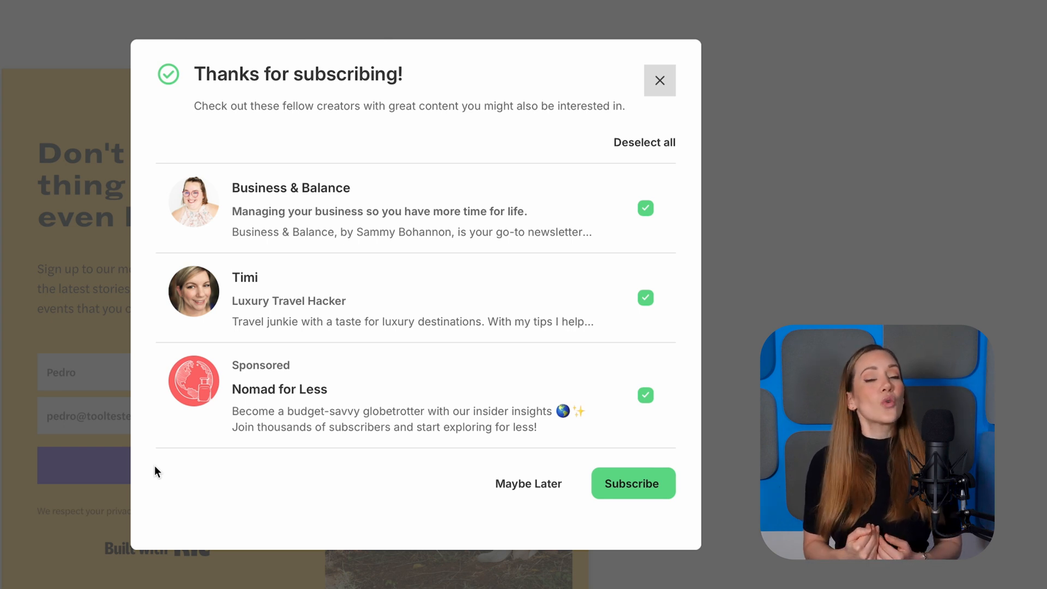
{"action": "left_click", "coordinate": [528, 482]}
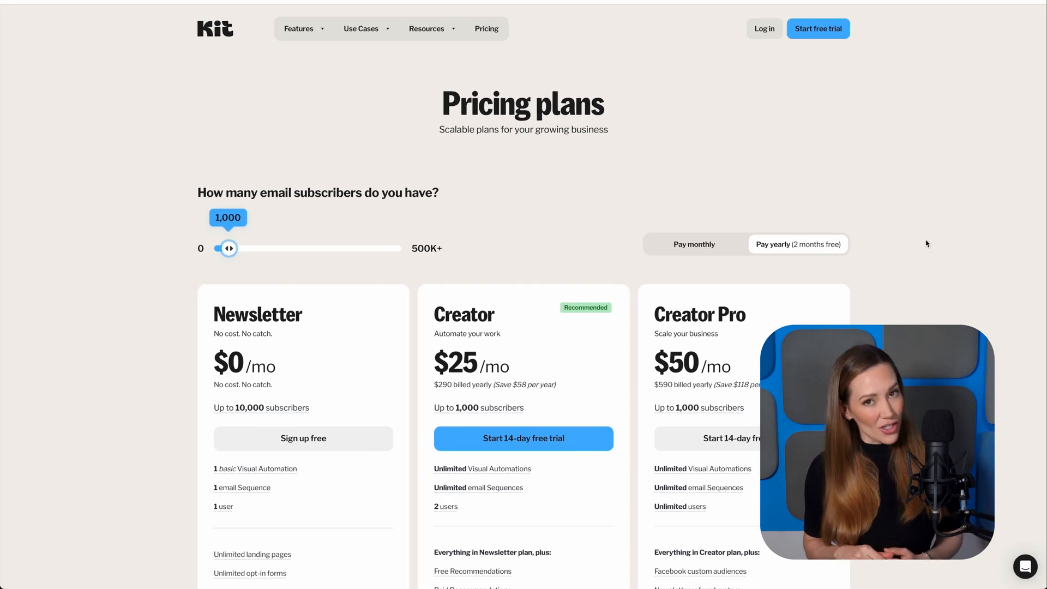
Step: Drag the subscriber slider to 1,000 to compare Newsletter, $25 Creator and $50 Creator Pro
{"action": "scroll", "scroll_direction": "down", "scroll_amount": 3}
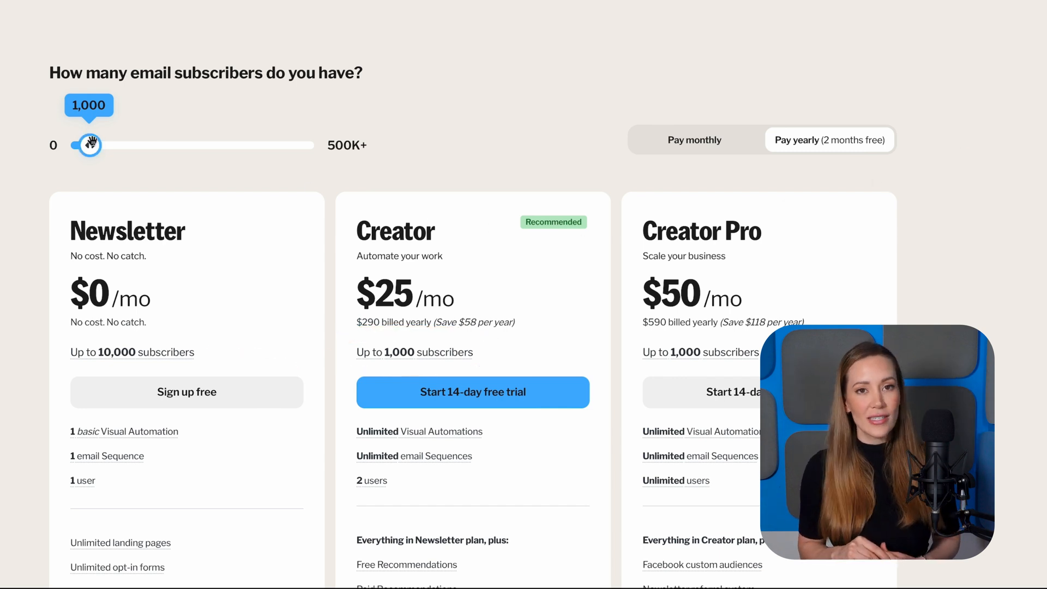
{"action": "left_click_drag", "start_coordinate": [86, 145], "coordinate": [192, 138]}
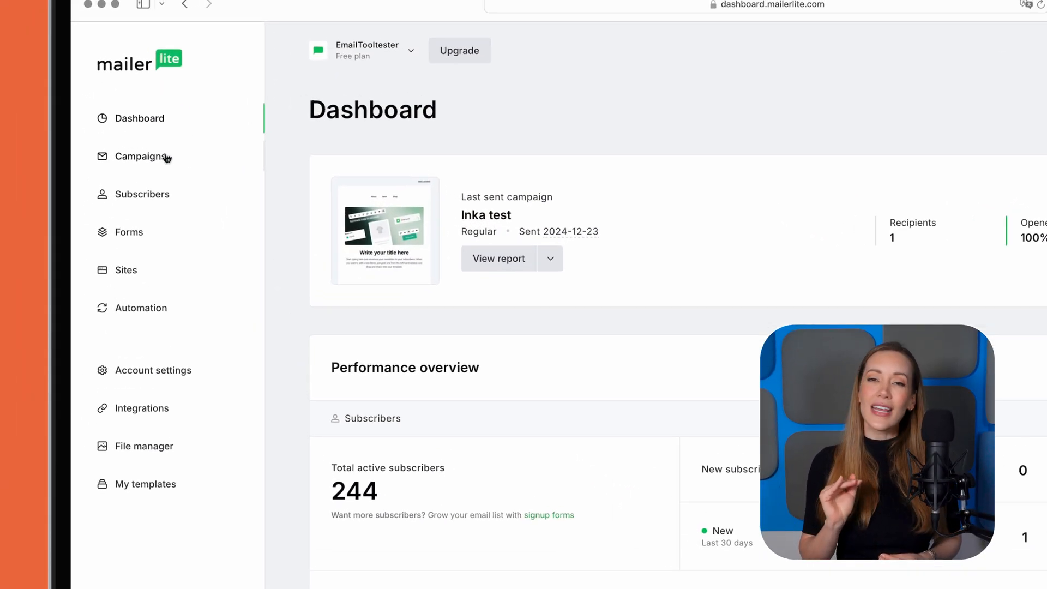
Step: Visit Campaigns, then scroll the pricing page to the Free, $9 Growing Business and $18 Advanced plans
{"action": "left_click", "coordinate": [142, 156]}
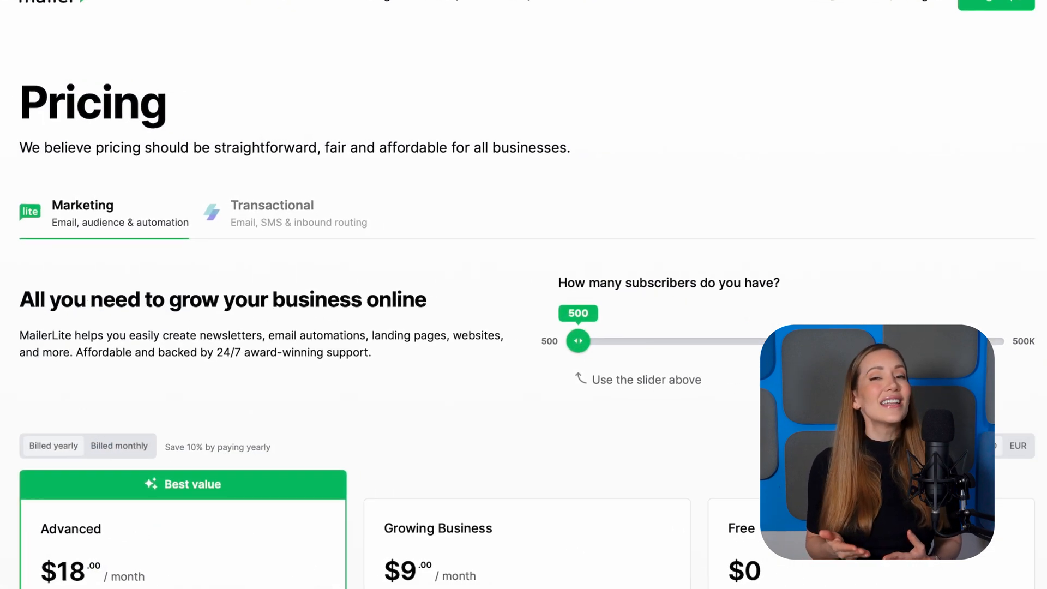
{"action": "scroll", "scroll_direction": "down", "scroll_amount": 3}
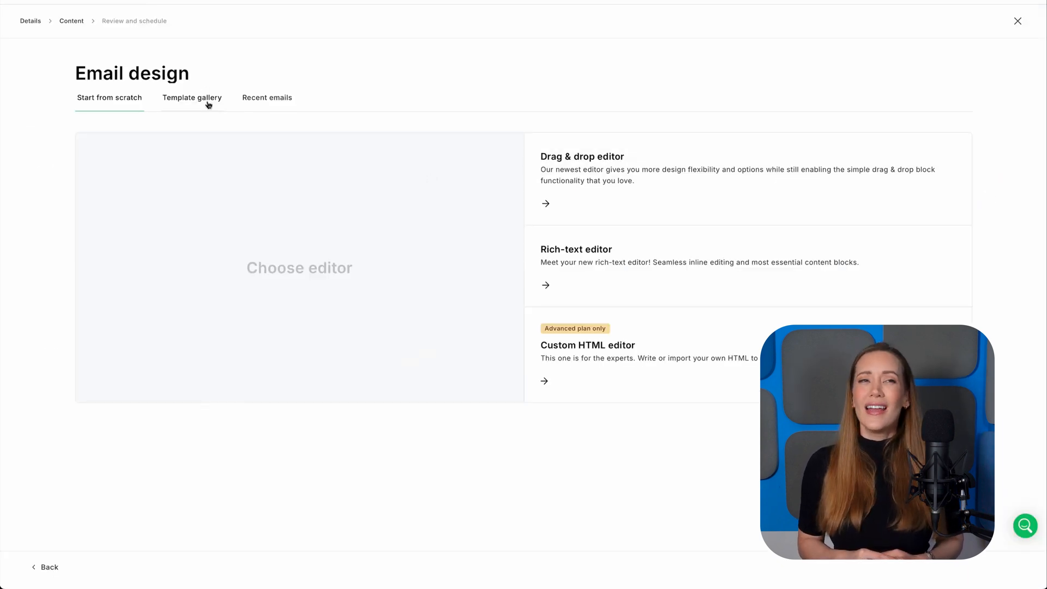
Step: Switch the campaign's Email design screen to the Template gallery
{"action": "left_click", "coordinate": [191, 97]}
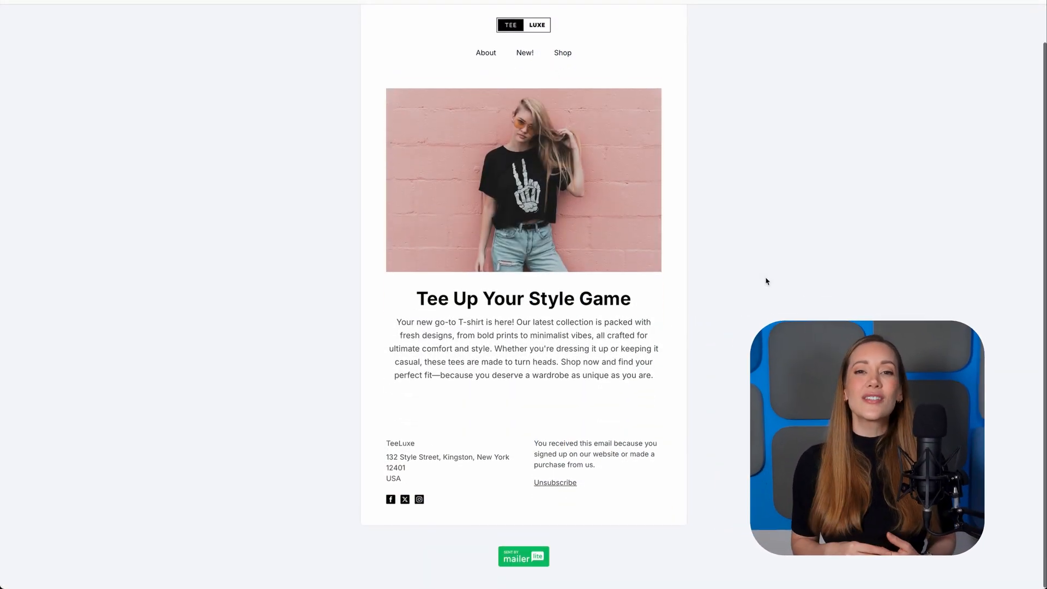
Step: Scroll the Tee Up Your Style Game preview down to the Sent by MailerLite footer badge
{"action": "scroll", "scroll_direction": "down", "scroll_amount": 3}
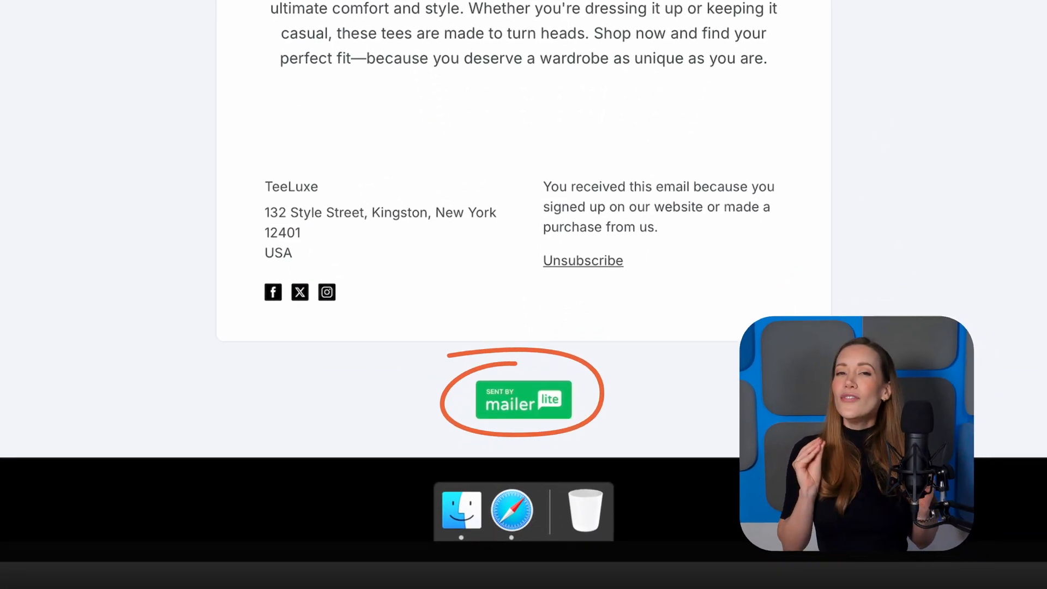
{"action": "left_click", "coordinate": [523, 401]}
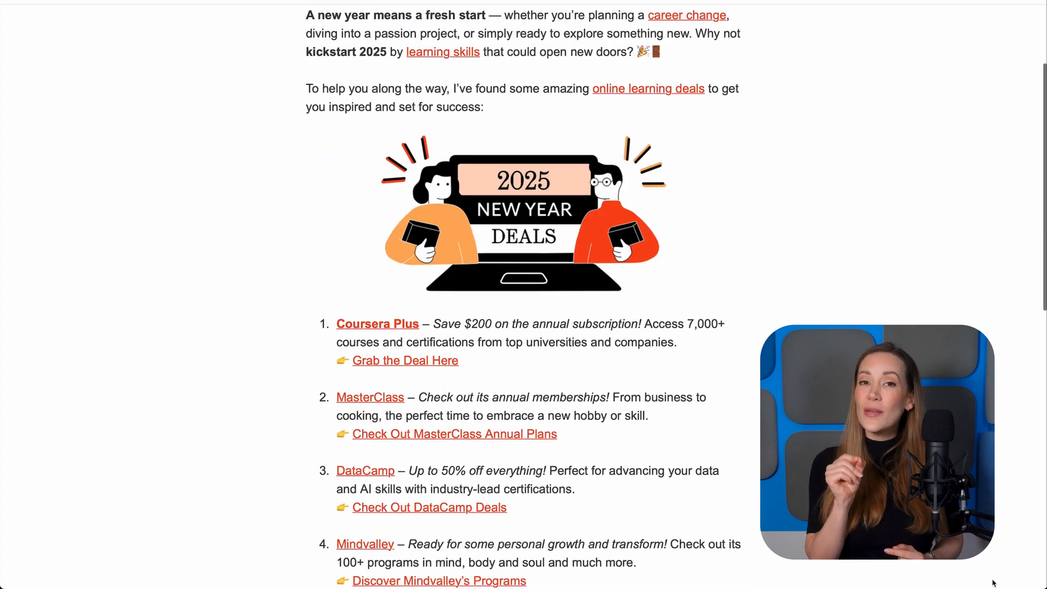
Step: Scroll the Brevo New Year deals newsletter down to its Sent with Brevo footer badge
{"action": "scroll", "scroll_direction": "down", "scroll_amount": 3}
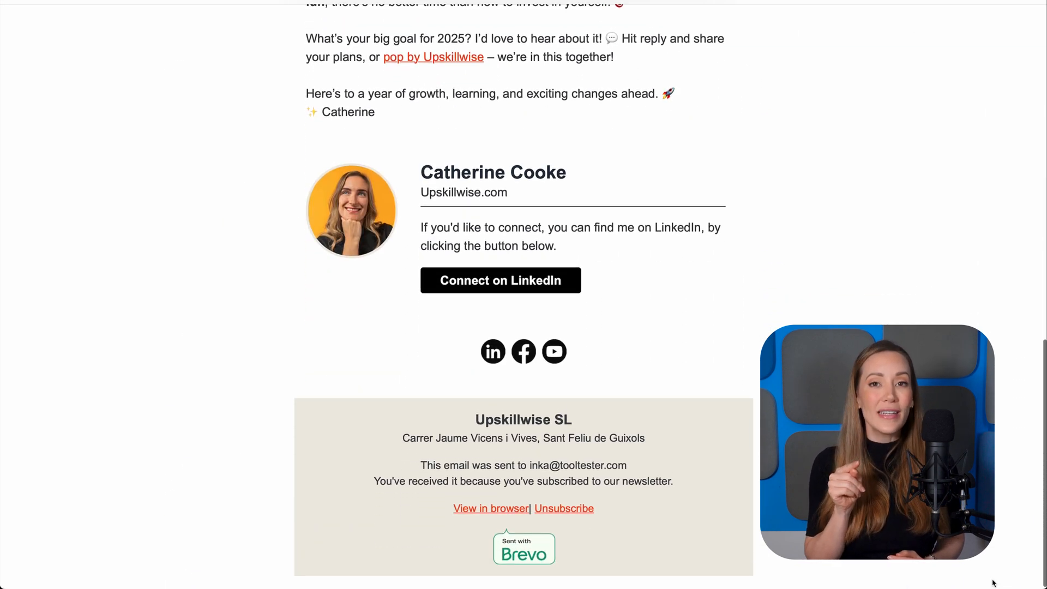
{"action": "scroll", "scroll_direction": "down", "scroll_amount": 3}
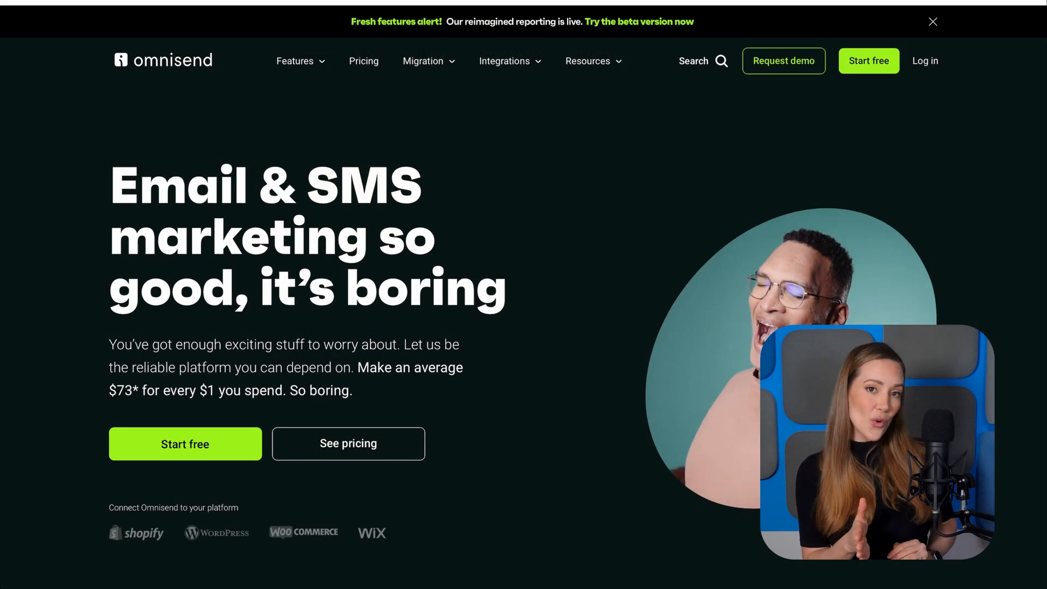
Step: Scroll to Omnisend's Free, Standard and Pro feature table showing 500 emails monthly on Free
{"action": "scroll", "scroll_direction": "down", "scroll_amount": 3}
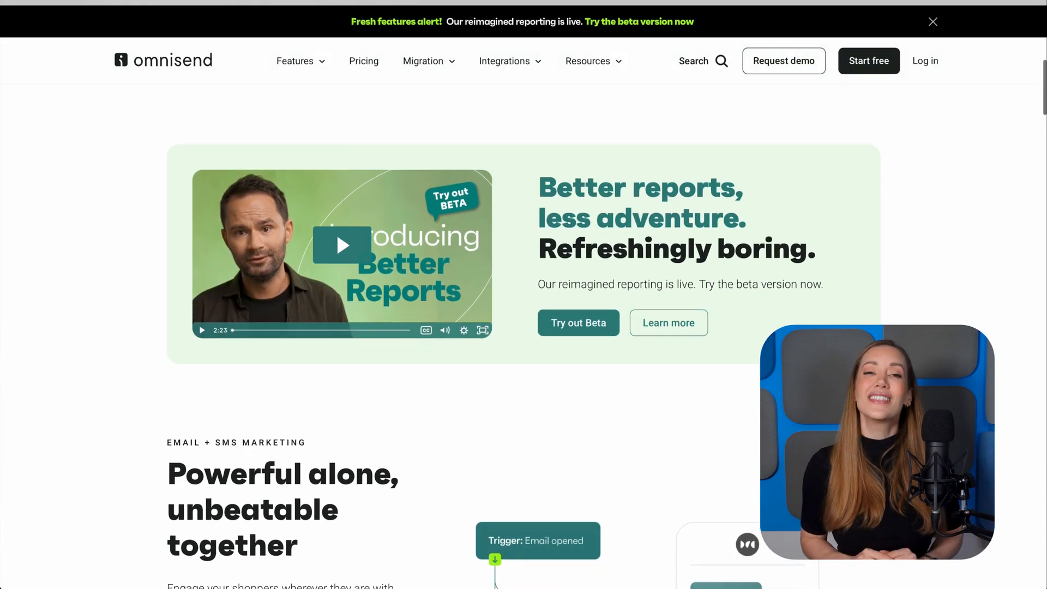
{"action": "scroll", "scroll_direction": "down", "scroll_amount": 3}
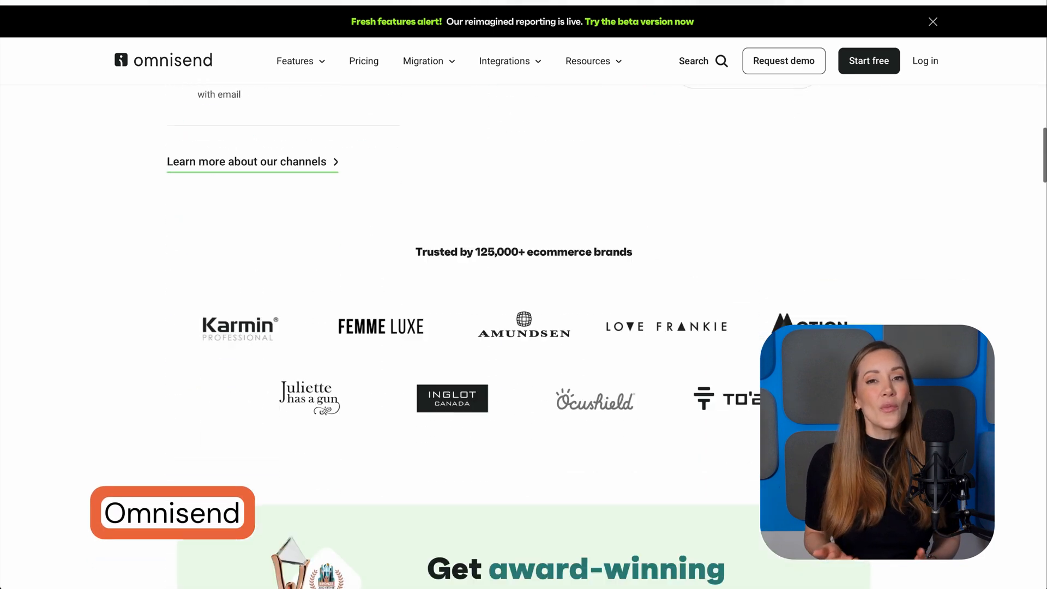
{"action": "scroll", "scroll_direction": "down", "scroll_amount": 3}
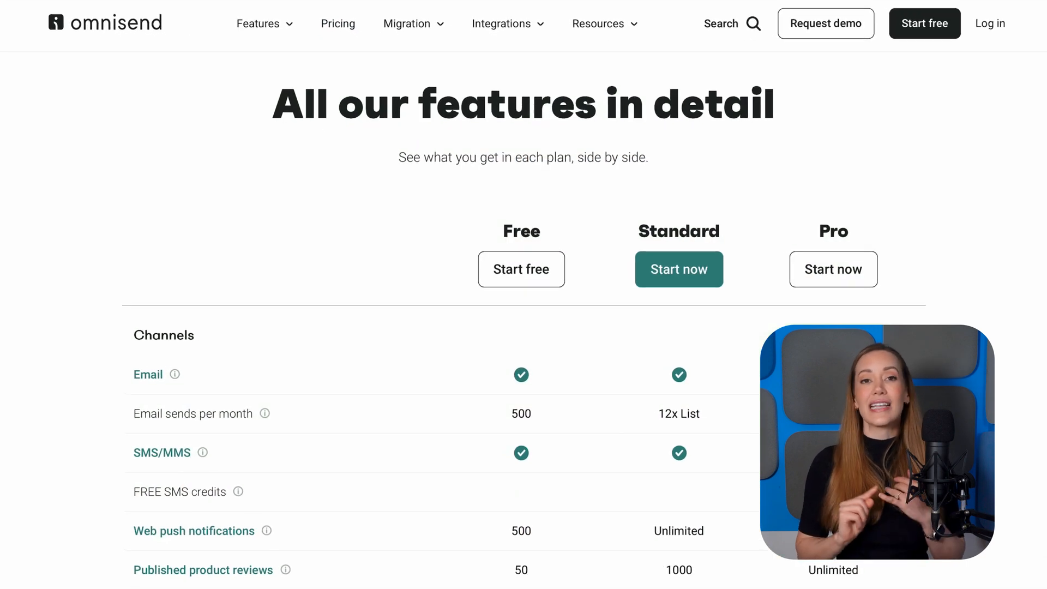
{"action": "scroll", "scroll_direction": "down", "scroll_amount": 3}
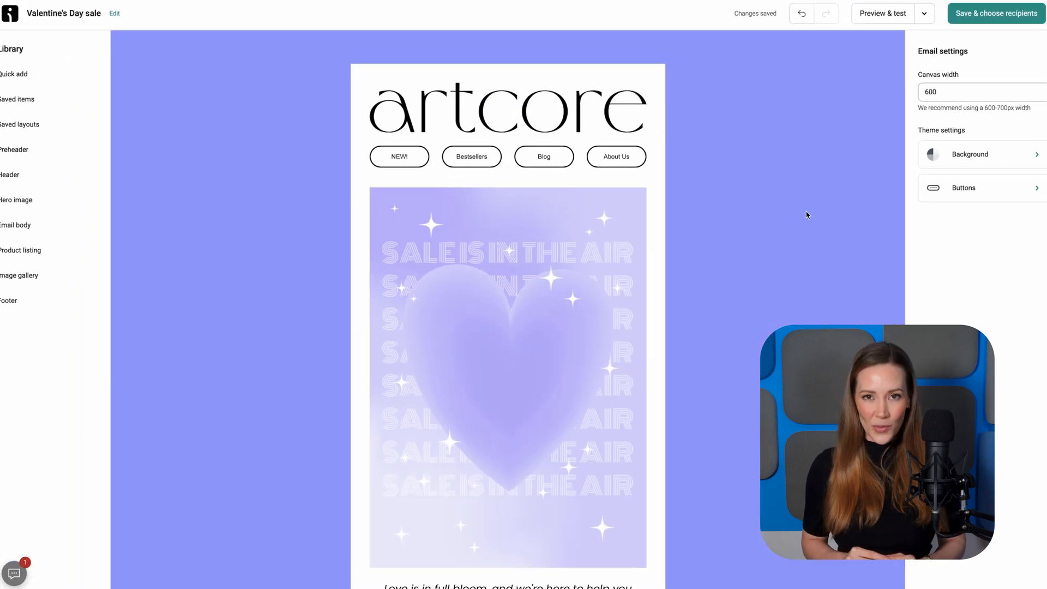
Step: Scroll through Omnisend's pricing for 251–500 contacts: Standard $11.20, Pro $41.30 monthly
{"action": "scroll", "scroll_direction": "down", "scroll_amount": 3}
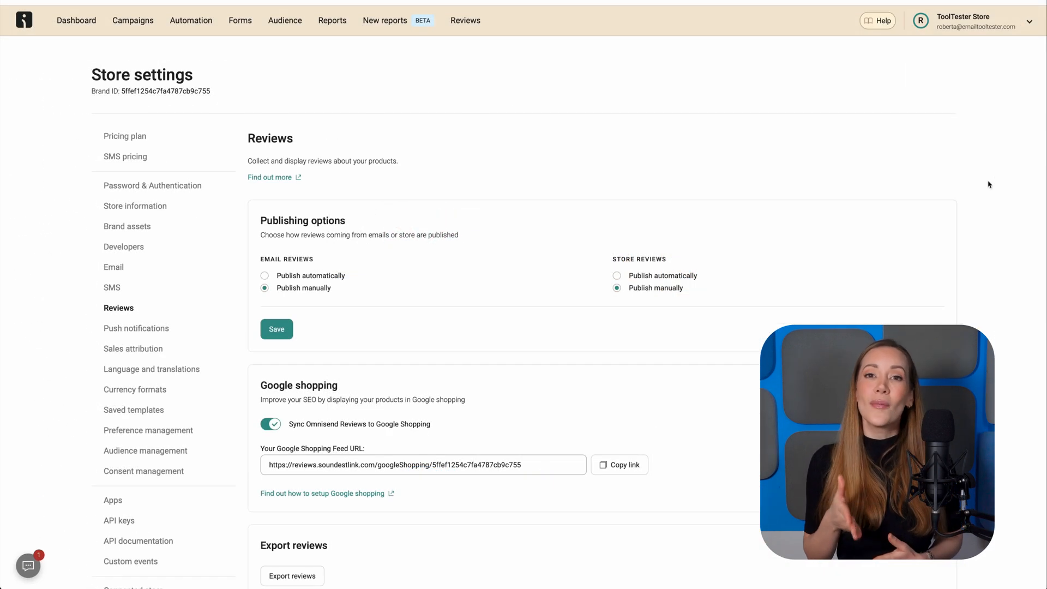
{"action": "scroll", "scroll_direction": "down", "scroll_amount": 3}
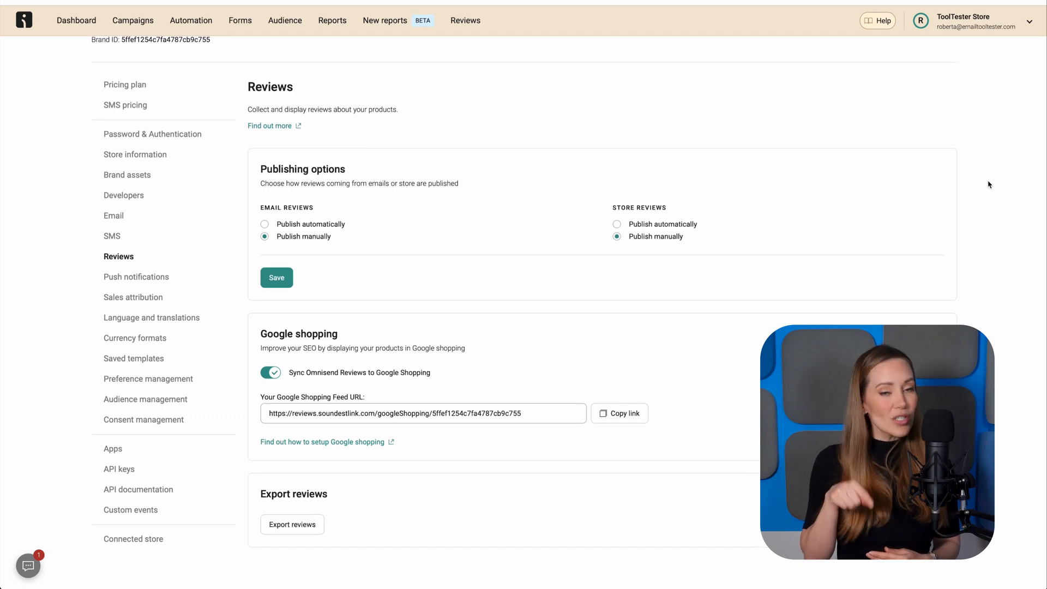
{"action": "scroll", "scroll_direction": "down", "scroll_amount": 3}
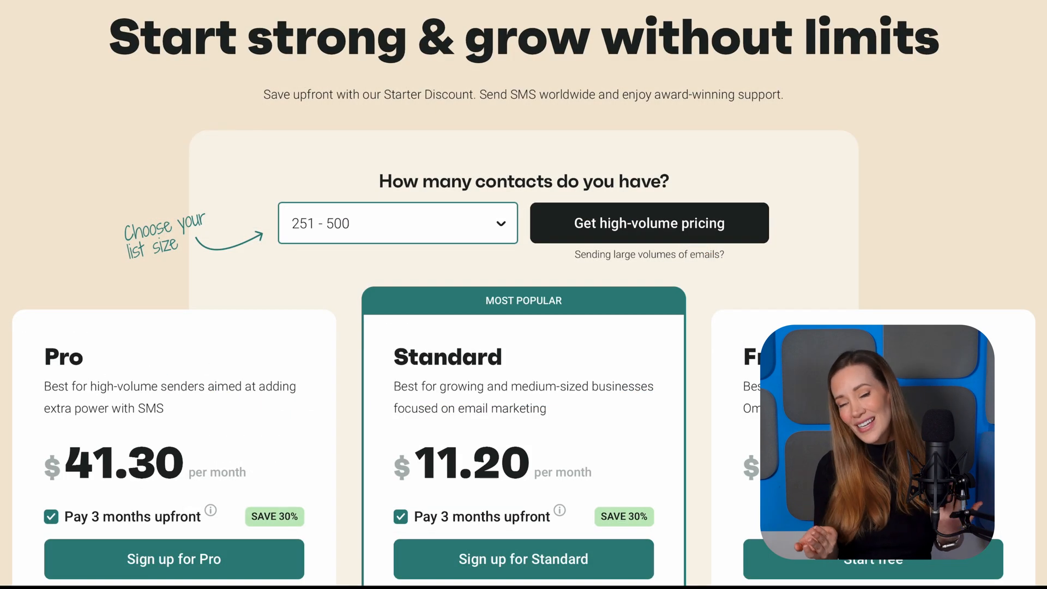
{"action": "scroll", "scroll_direction": "down", "scroll_amount": 3}
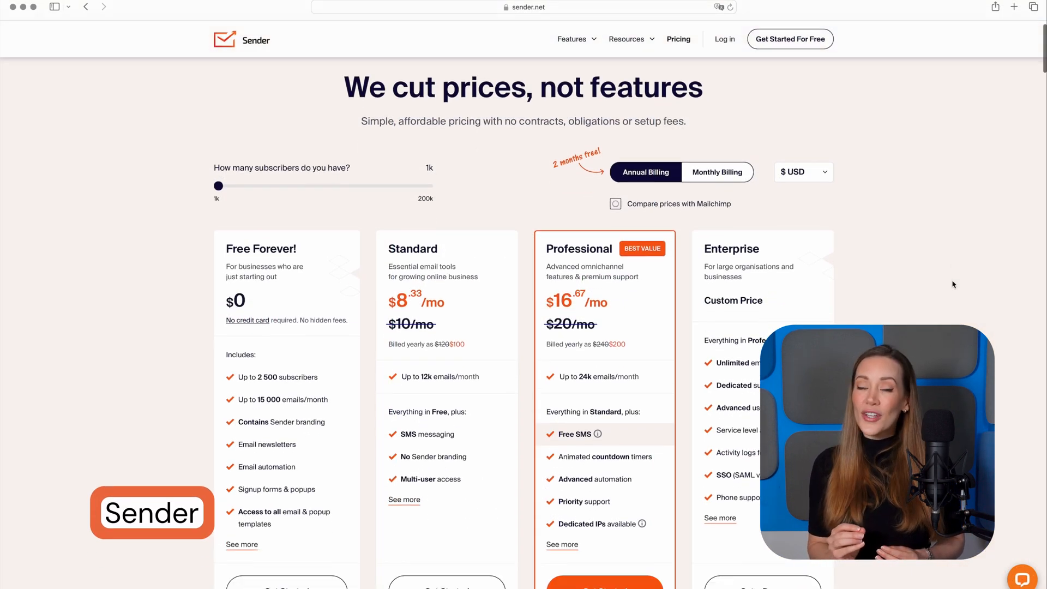
Step: Scroll Sender's pricing page down to the Free Forever, Standard, Professional and Enterprise plan cards
{"action": "scroll", "scroll_direction": "down", "scroll_amount": 3}
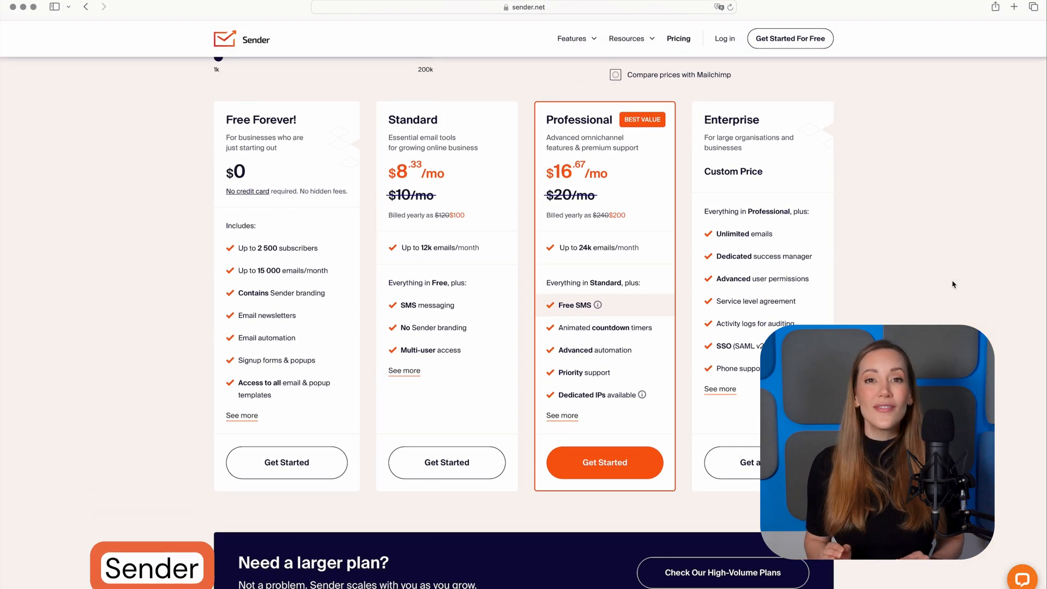
{"action": "scroll", "scroll_direction": "down", "scroll_amount": 3}
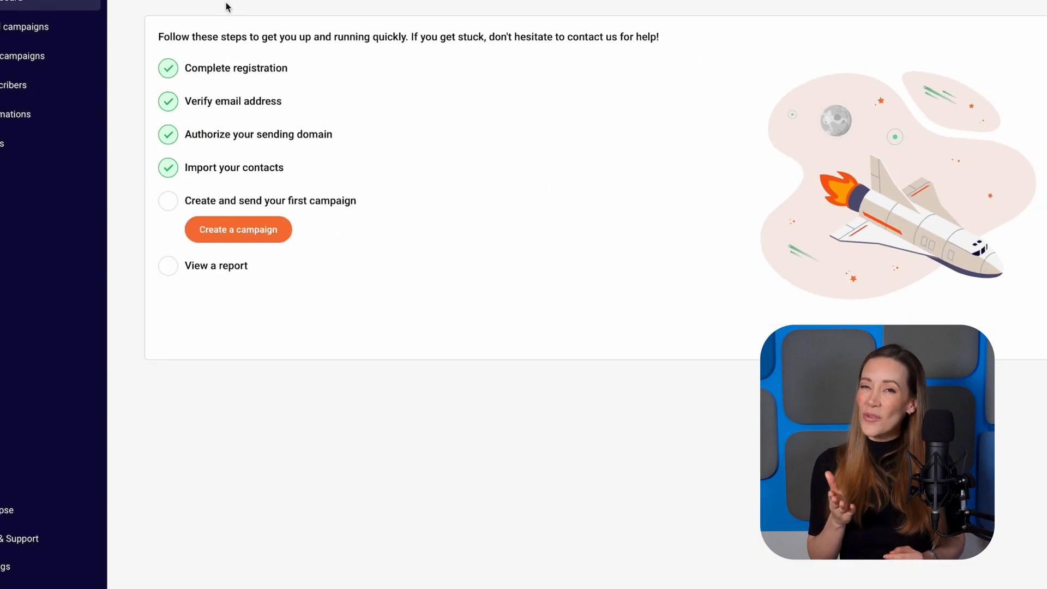
Step: Browse SMS campaigns, Subscribers, Saved segments and New segment, then show Automations with help articles
{"action": "left_click", "coordinate": [69, 100]}
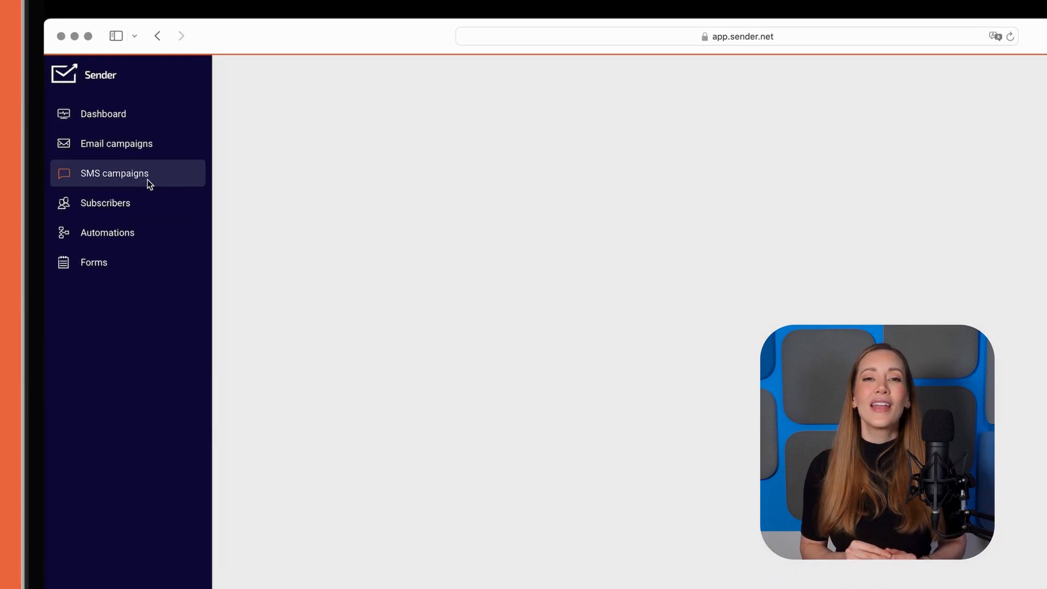
{"action": "left_click", "coordinate": [114, 173]}
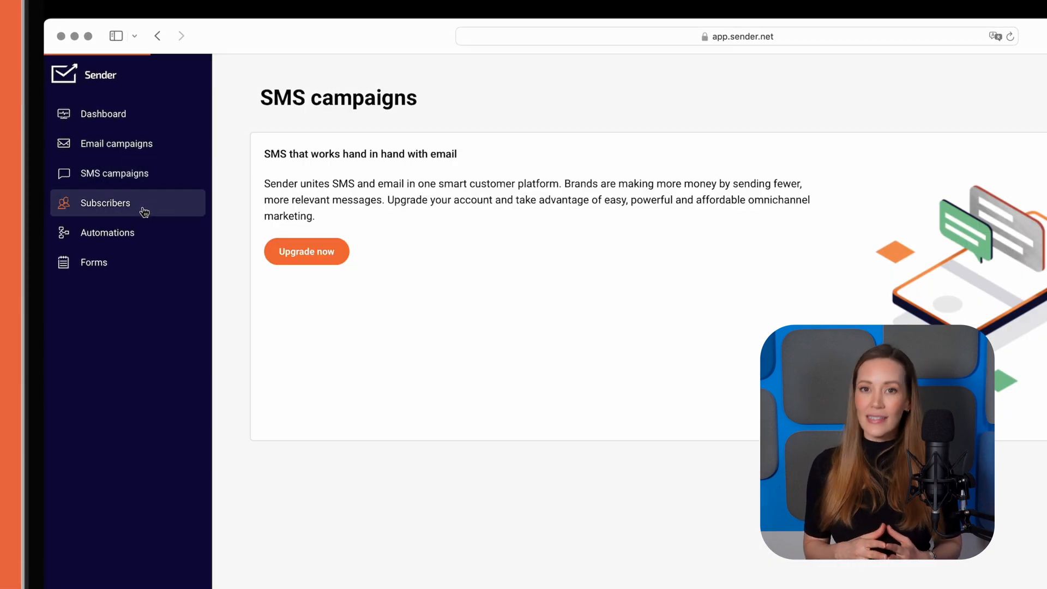
{"action": "left_click", "coordinate": [105, 203]}
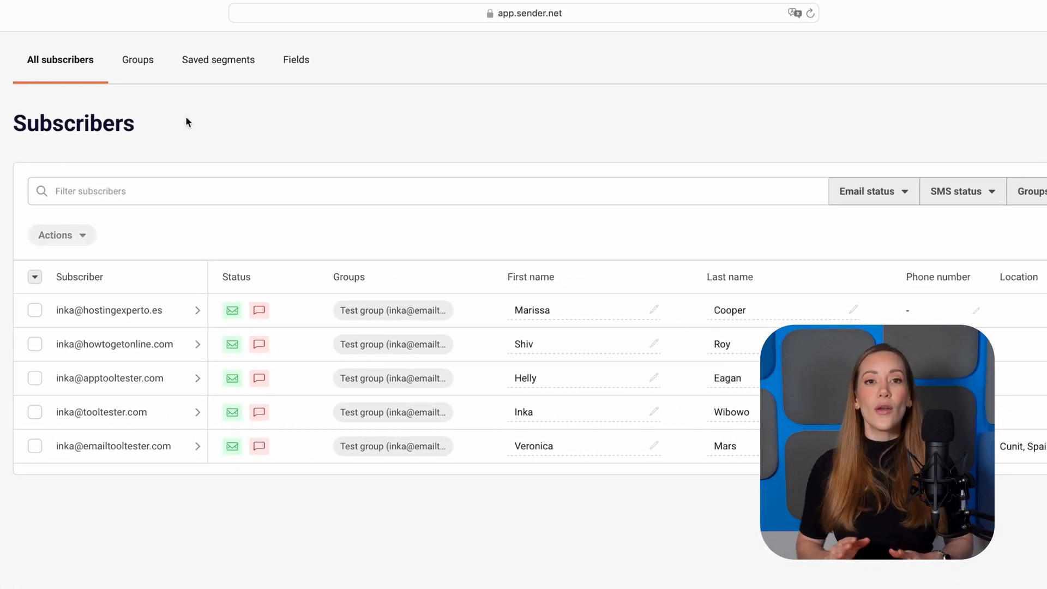
{"action": "left_click", "coordinate": [217, 60]}
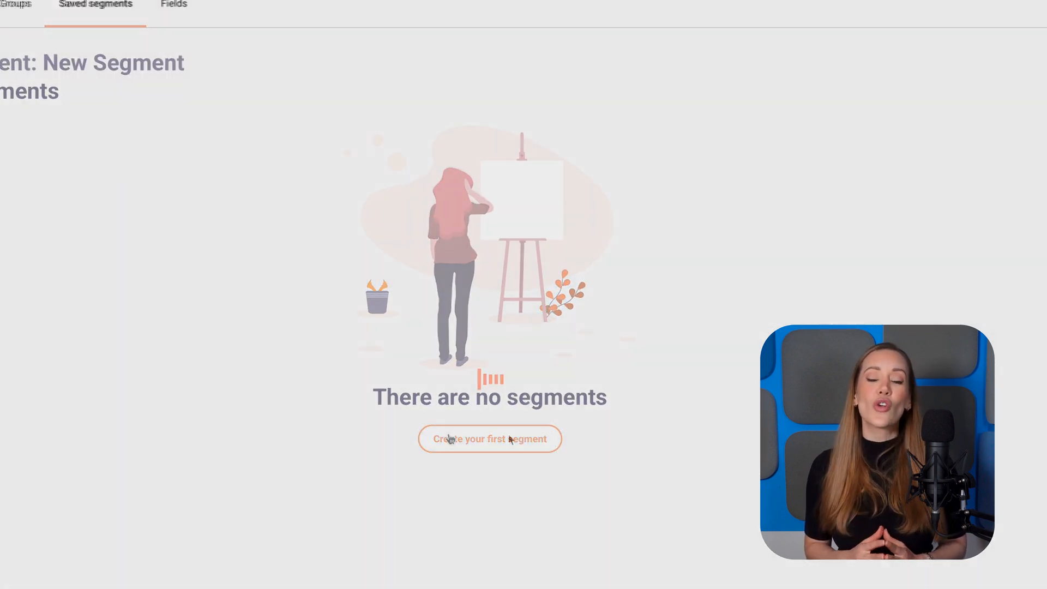
{"action": "left_click", "coordinate": [490, 438]}
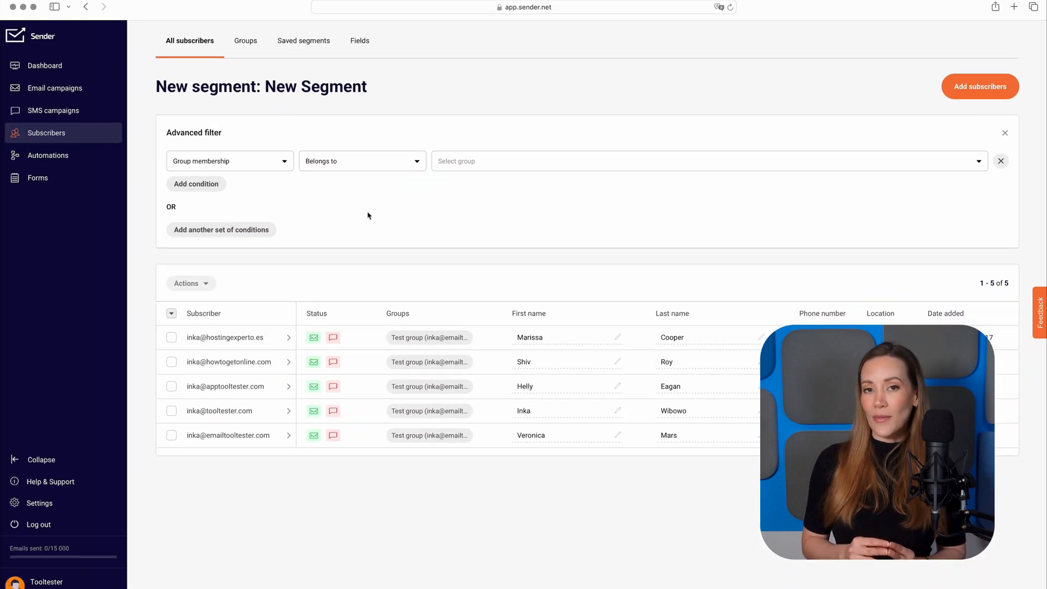
{"action": "left_click", "coordinate": [229, 161]}
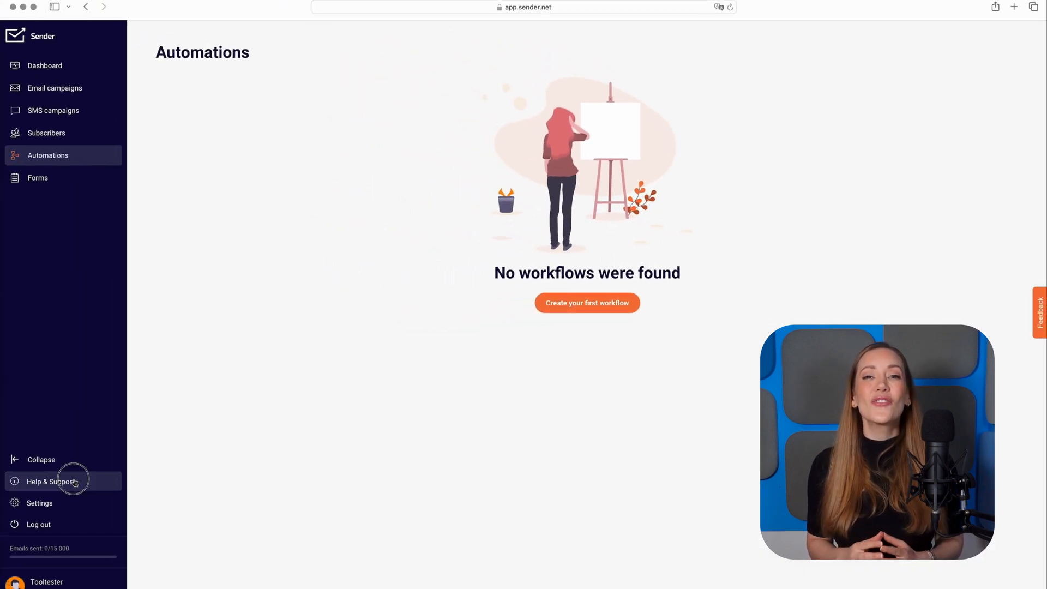
{"action": "left_click", "coordinate": [48, 482]}
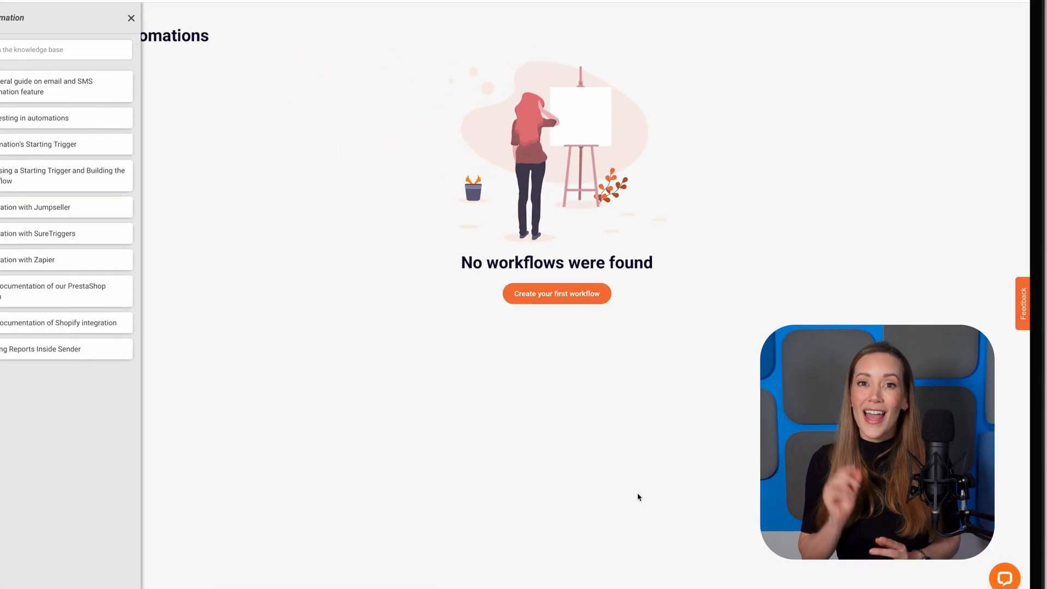